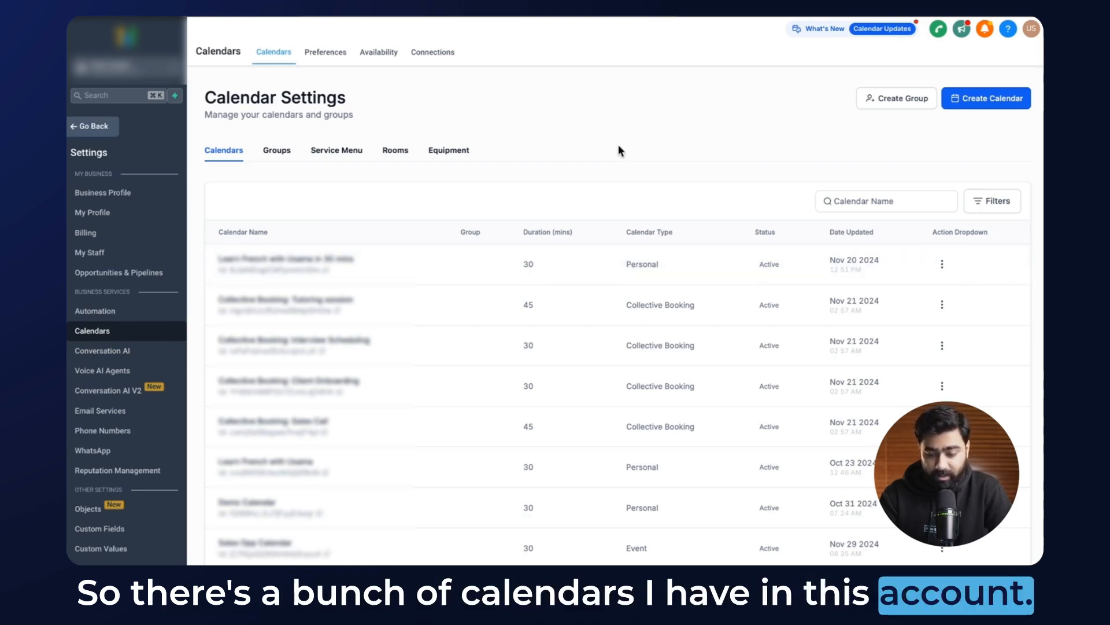
Step: Open the 30-minute French lesson calendar for editing from its actions menu
left_click(942, 264)
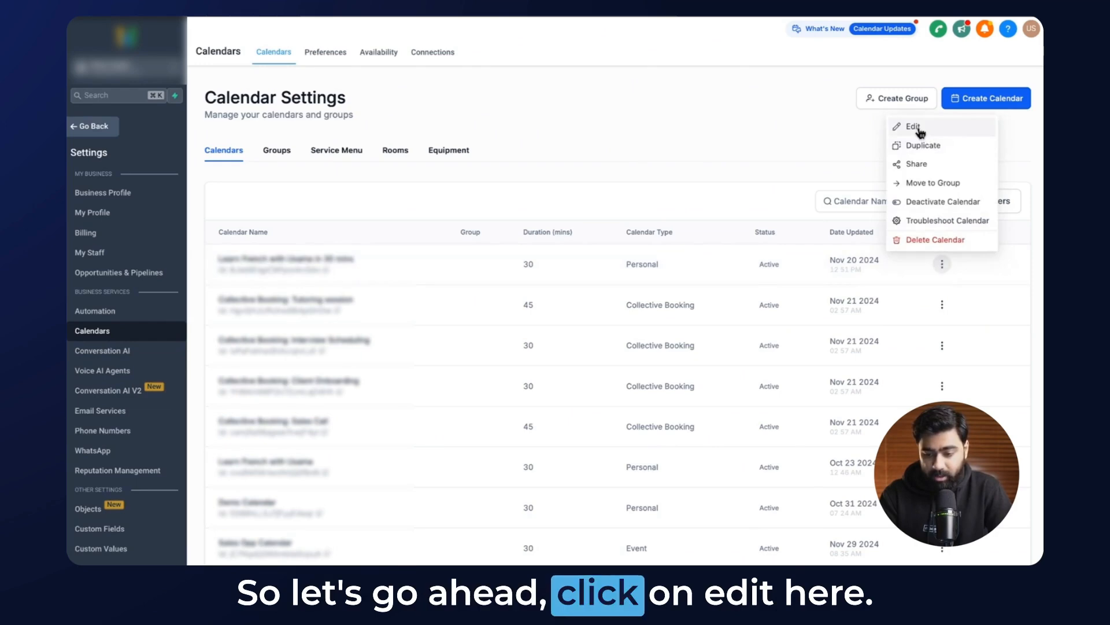
left_click(912, 126)
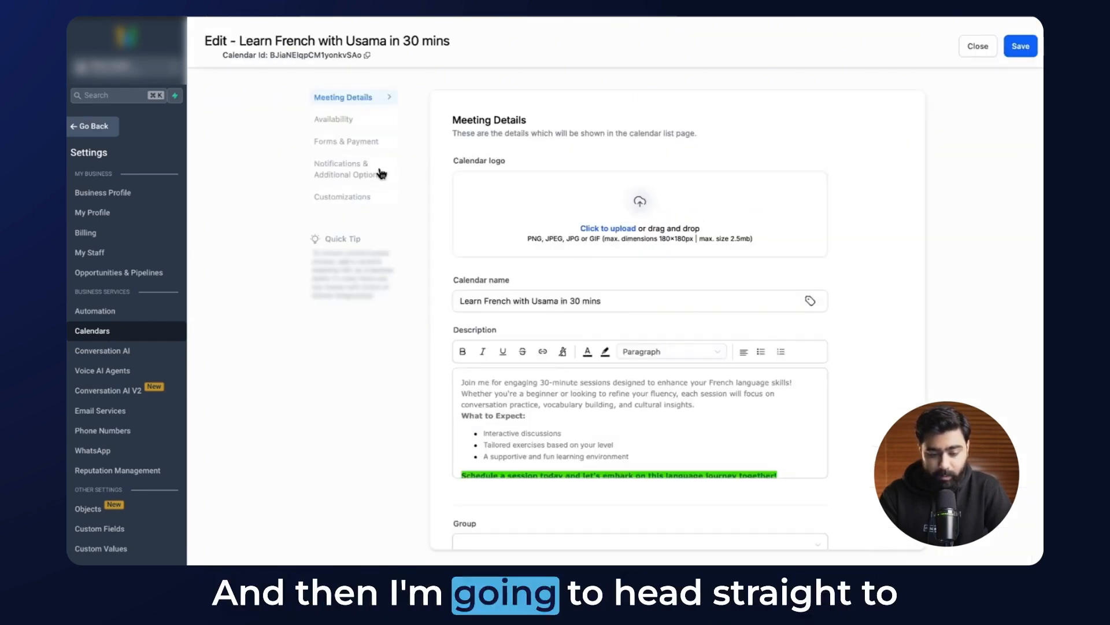
mouse_move(347, 175)
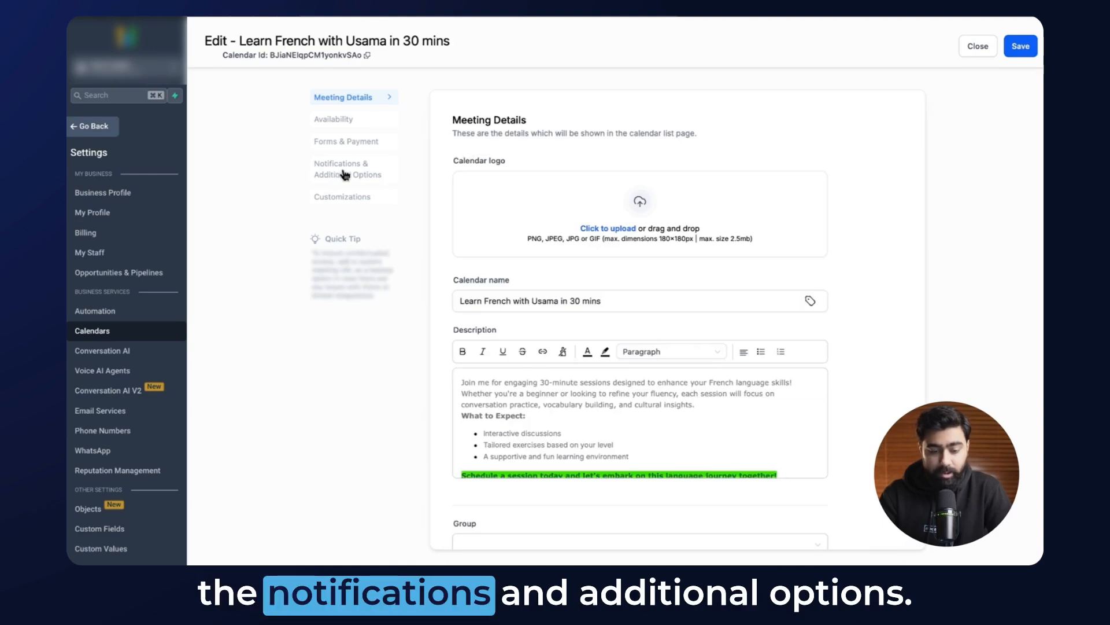
Step: Go to Notifications & Additional Options to list the calendar's appointment alerts
left_click(346, 169)
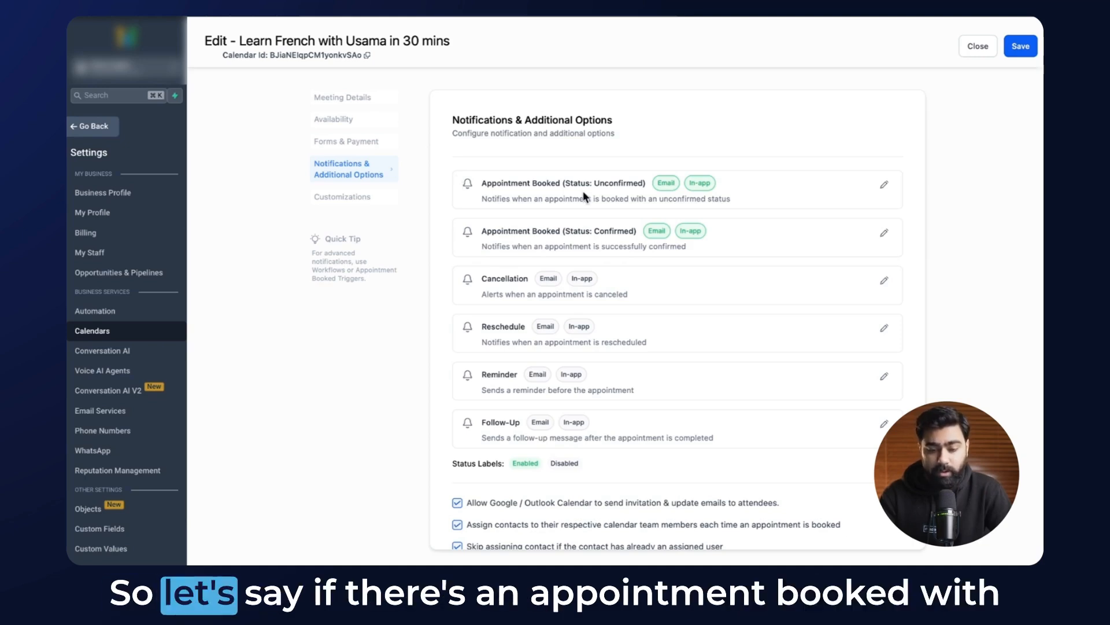
mouse_move(617, 194)
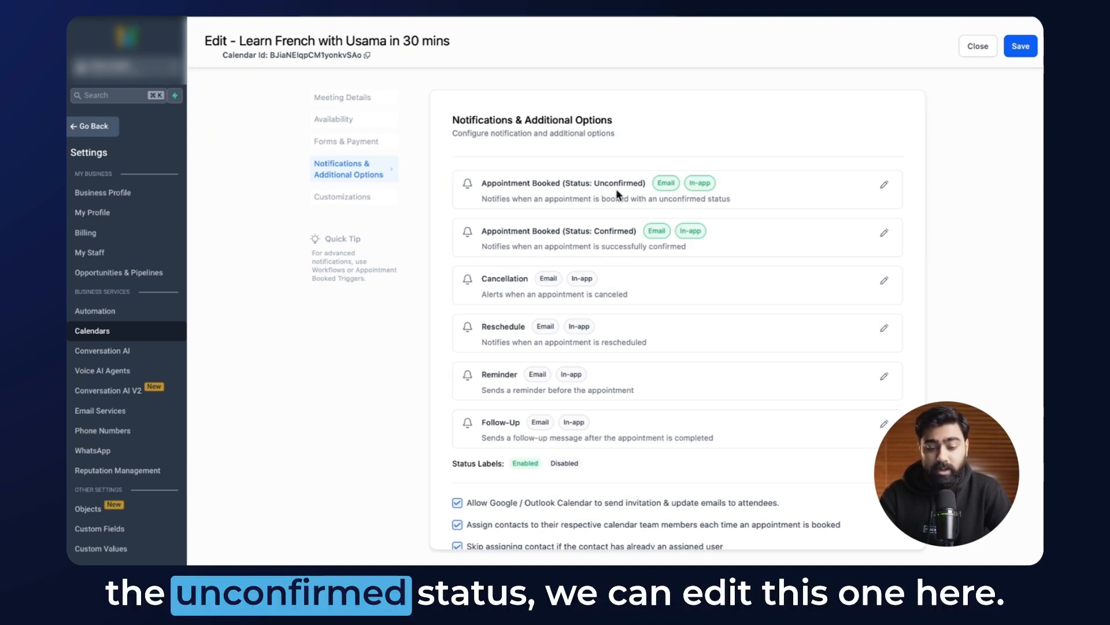
mouse_move(867, 185)
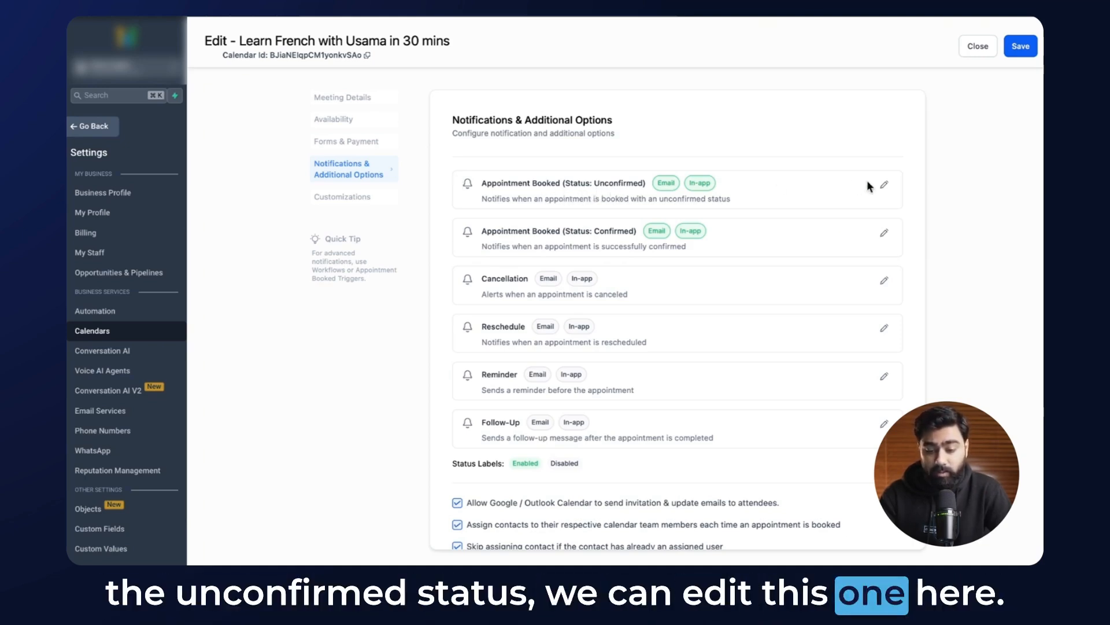
mouse_move(614, 233)
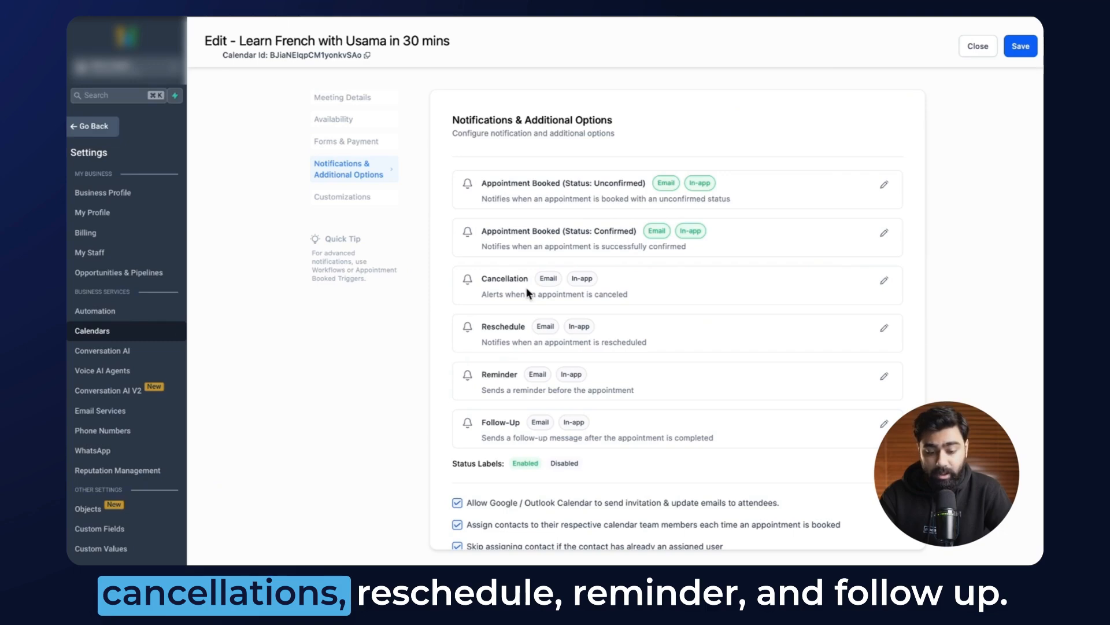
mouse_move(520, 389)
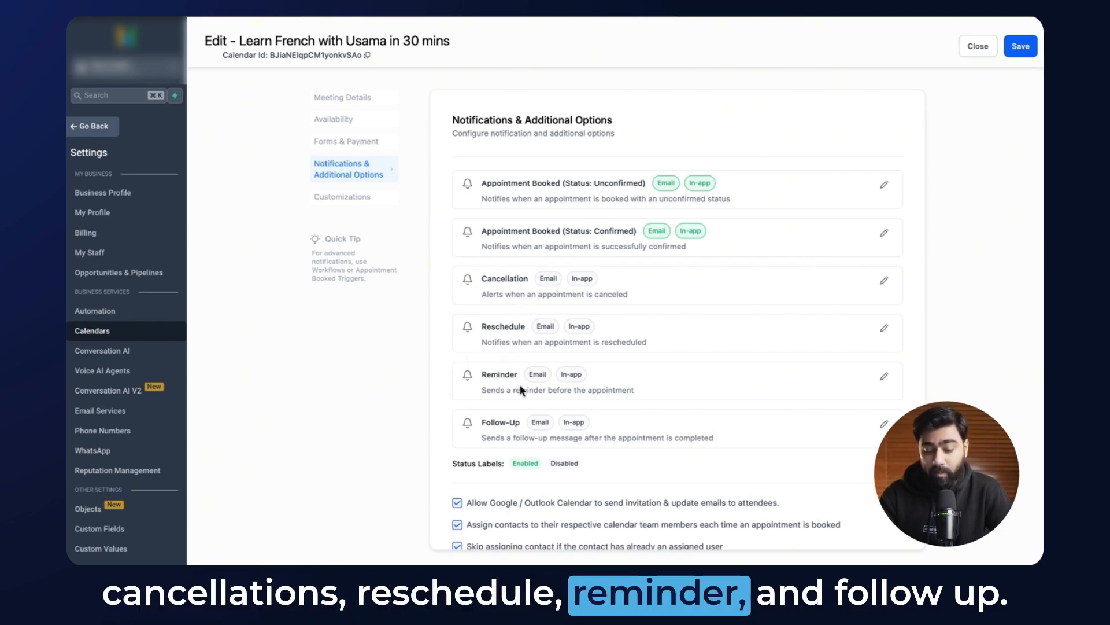
mouse_move(541, 313)
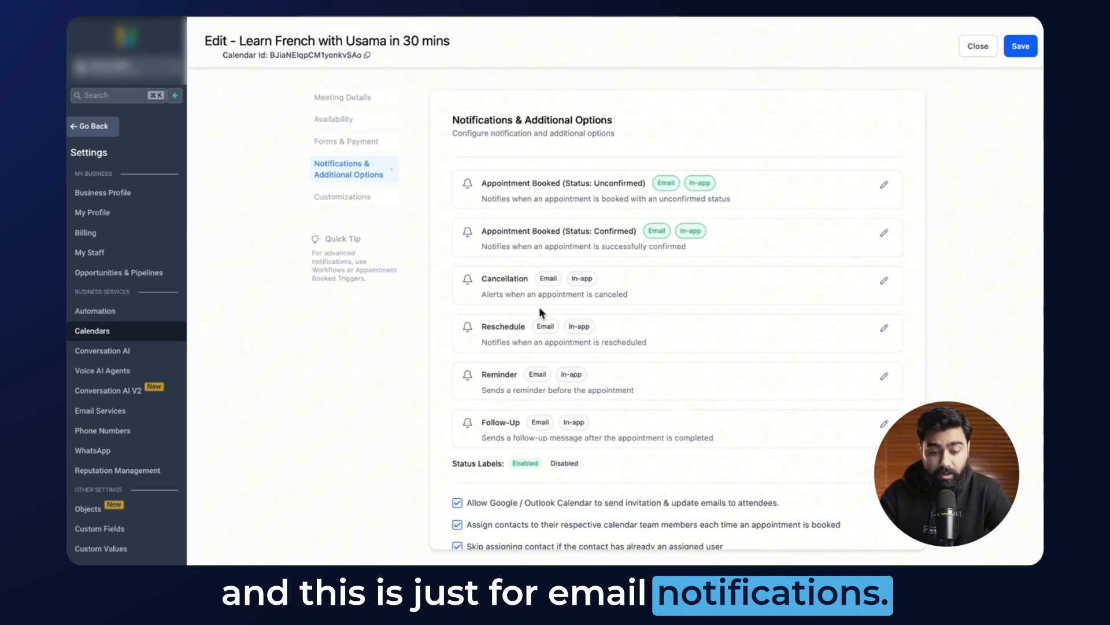
mouse_move(757, 228)
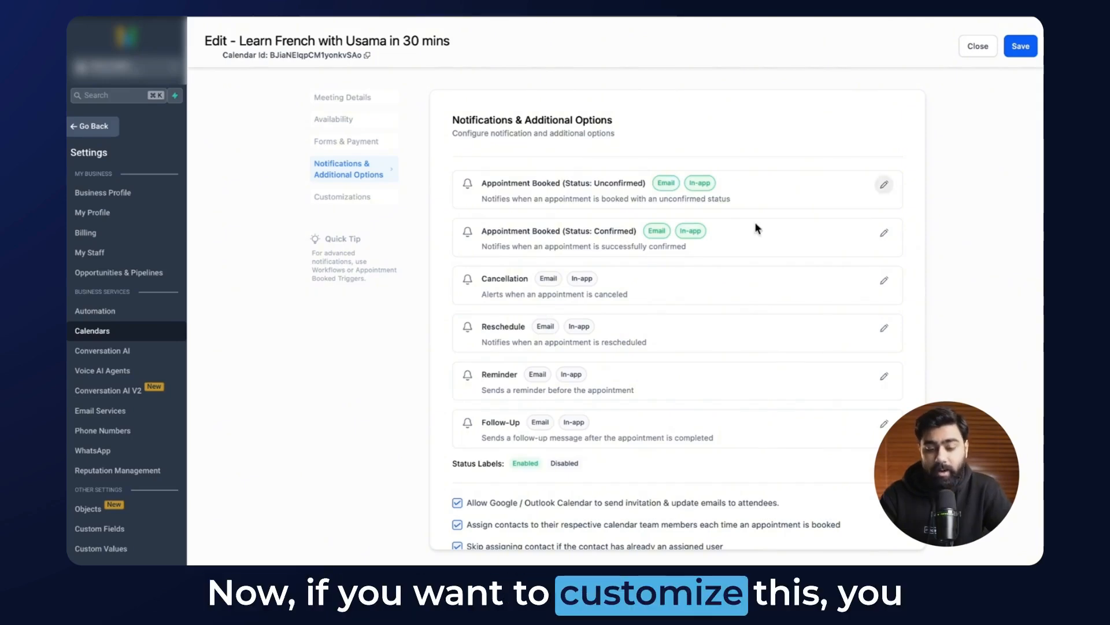
Step: Edit the Appointment Booked (Unconfirmed) notification and expand the assigned user's email subject and body
left_click(884, 184)
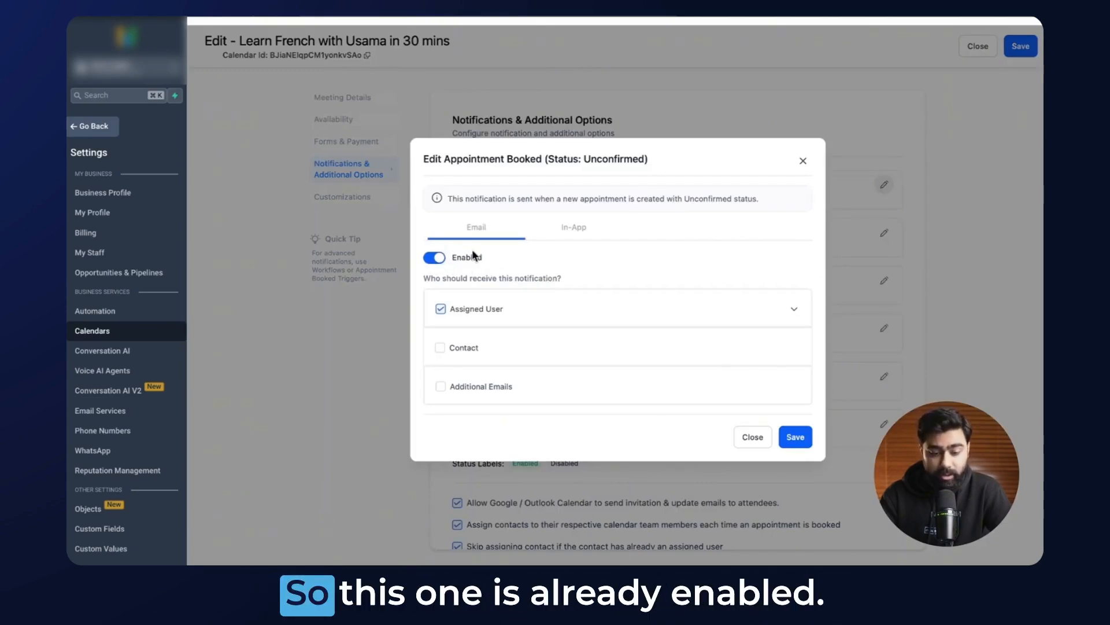
mouse_move(480, 186)
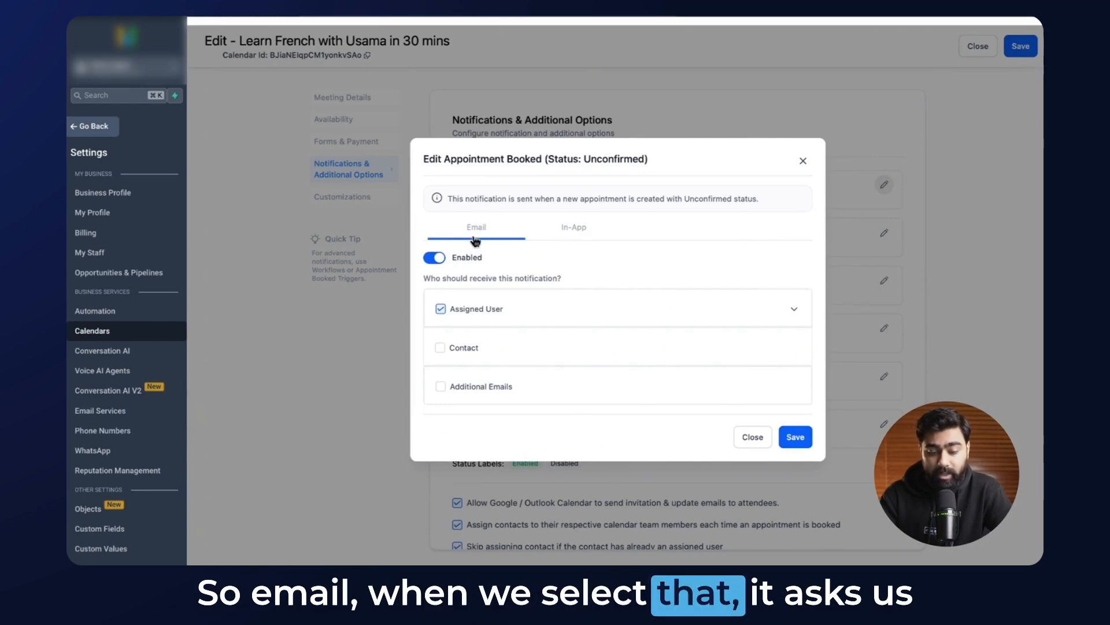
mouse_move(474, 292)
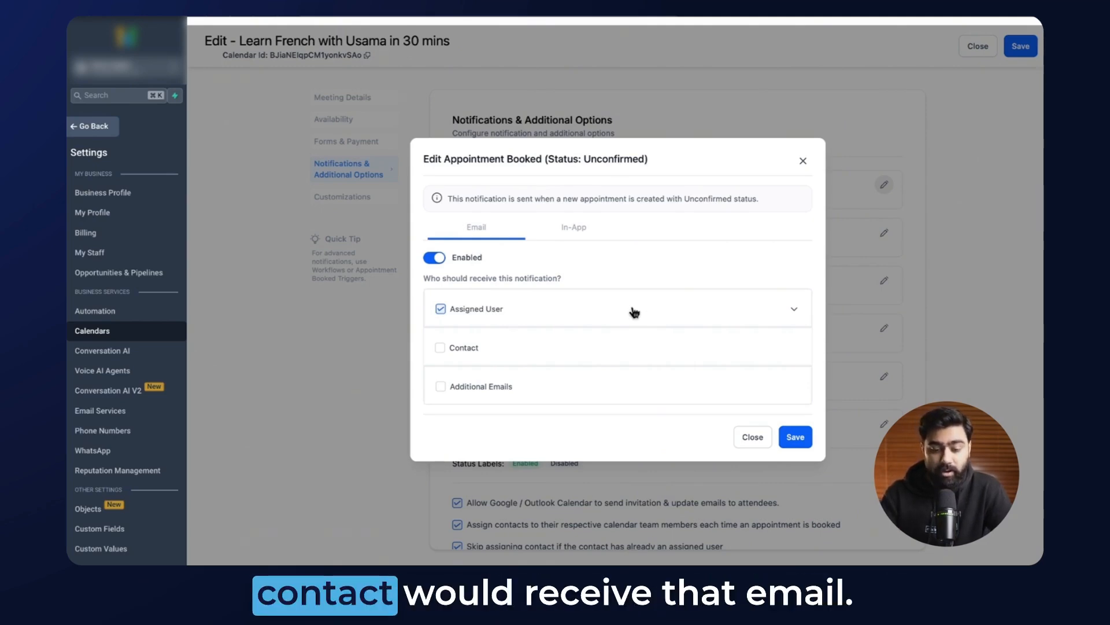
mouse_move(778, 299)
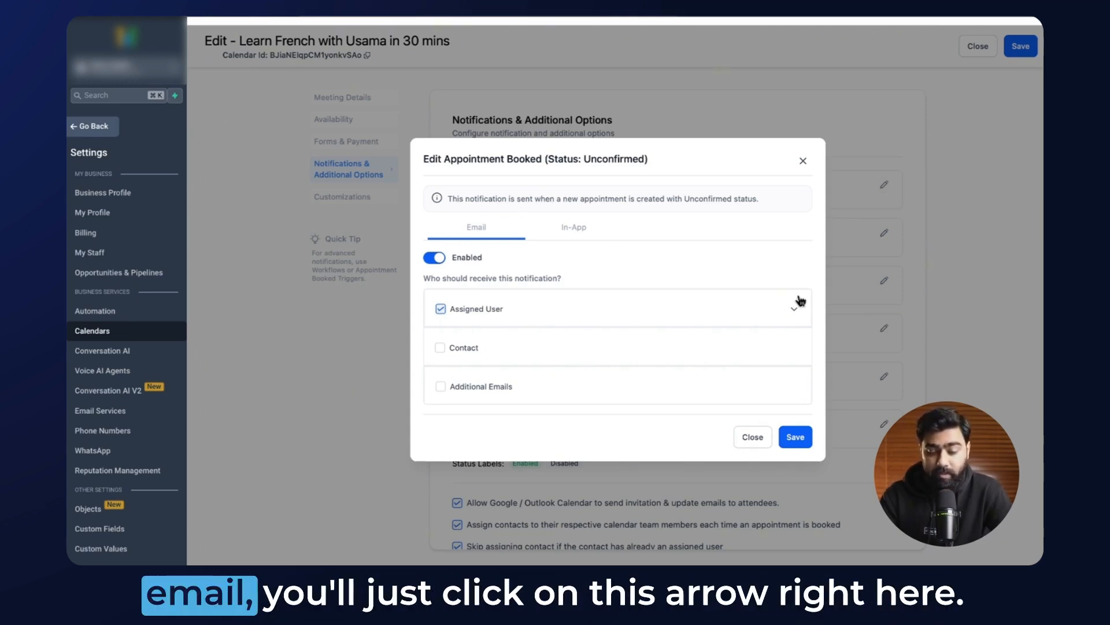
left_click(793, 307)
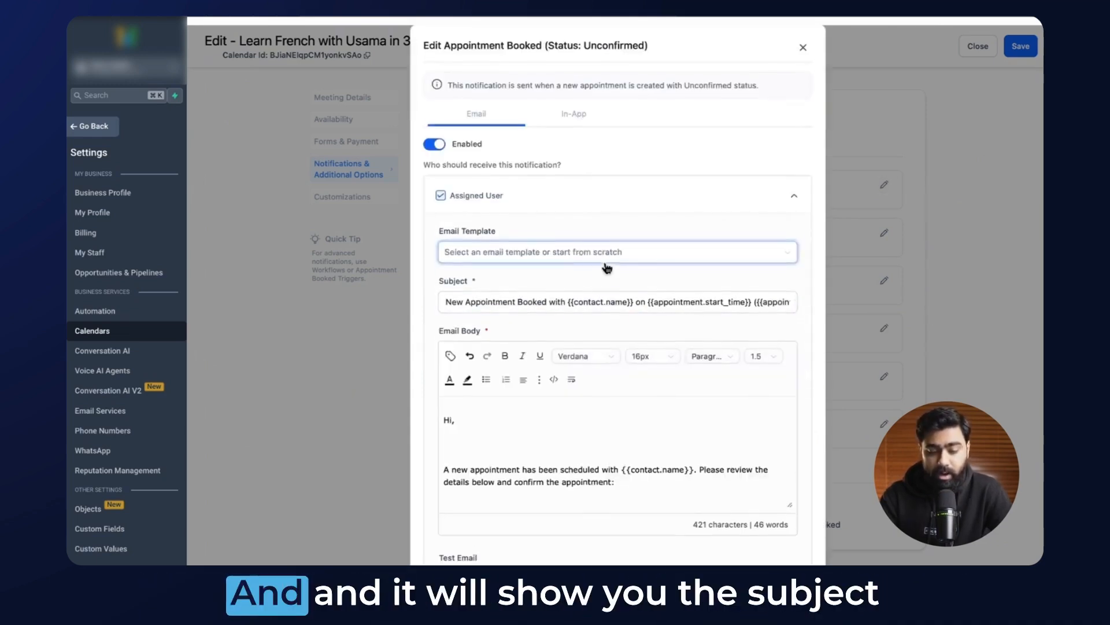
scroll("down", 3)
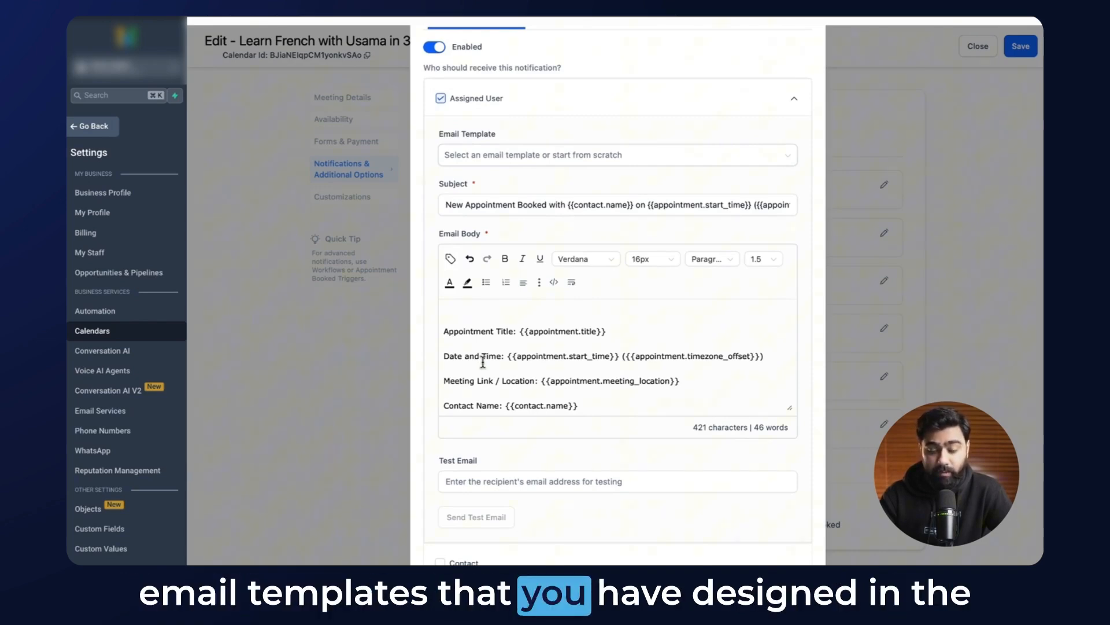
left_click(616, 154)
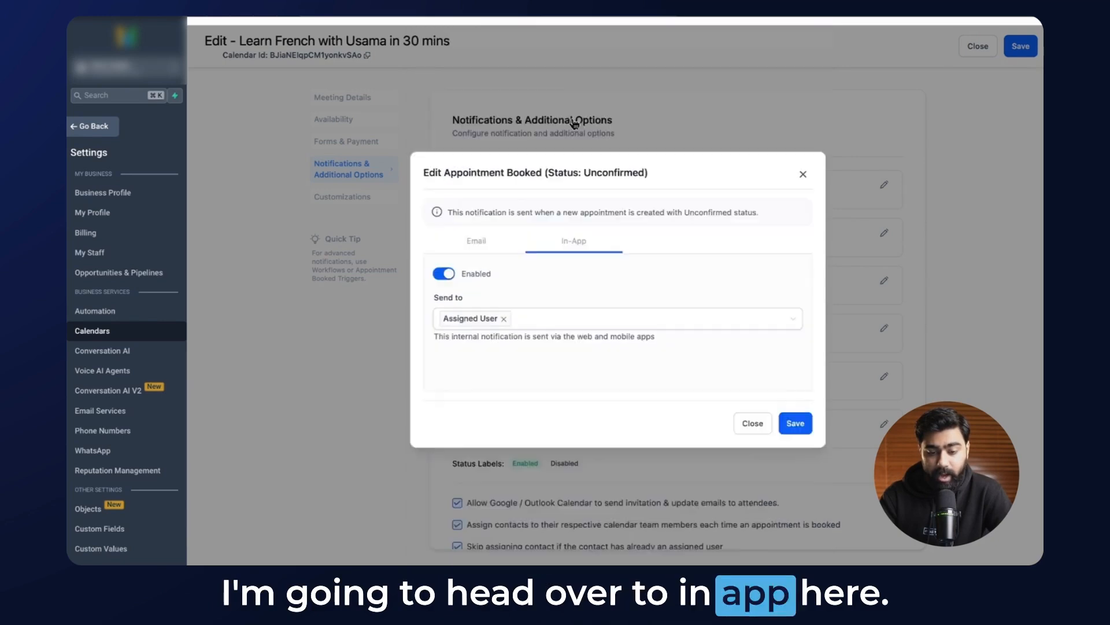
mouse_move(523, 290)
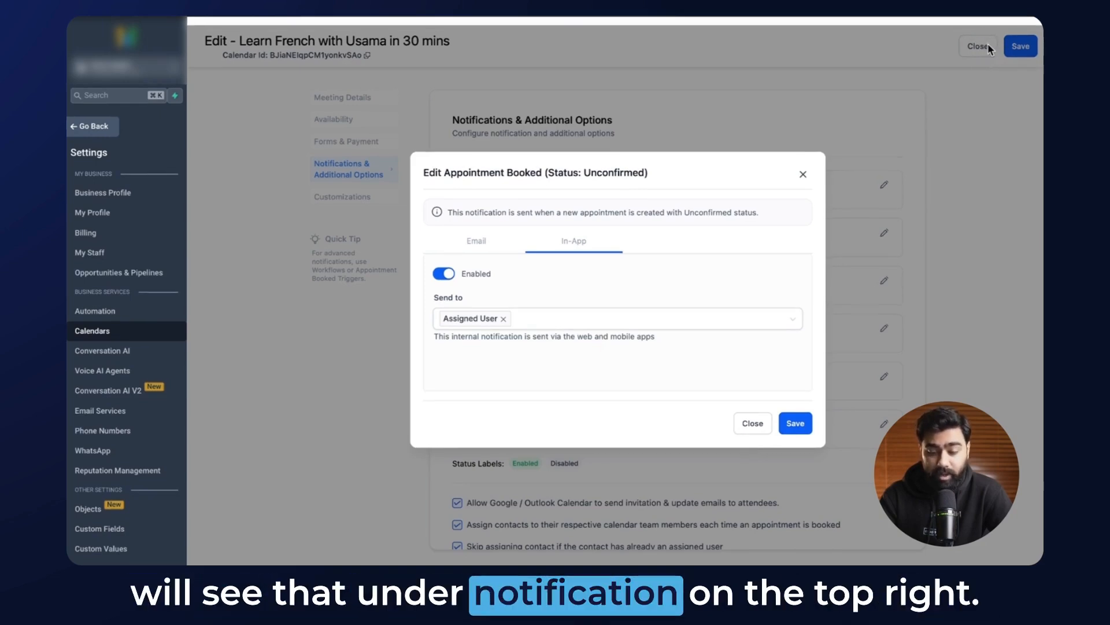
mouse_move(664, 308)
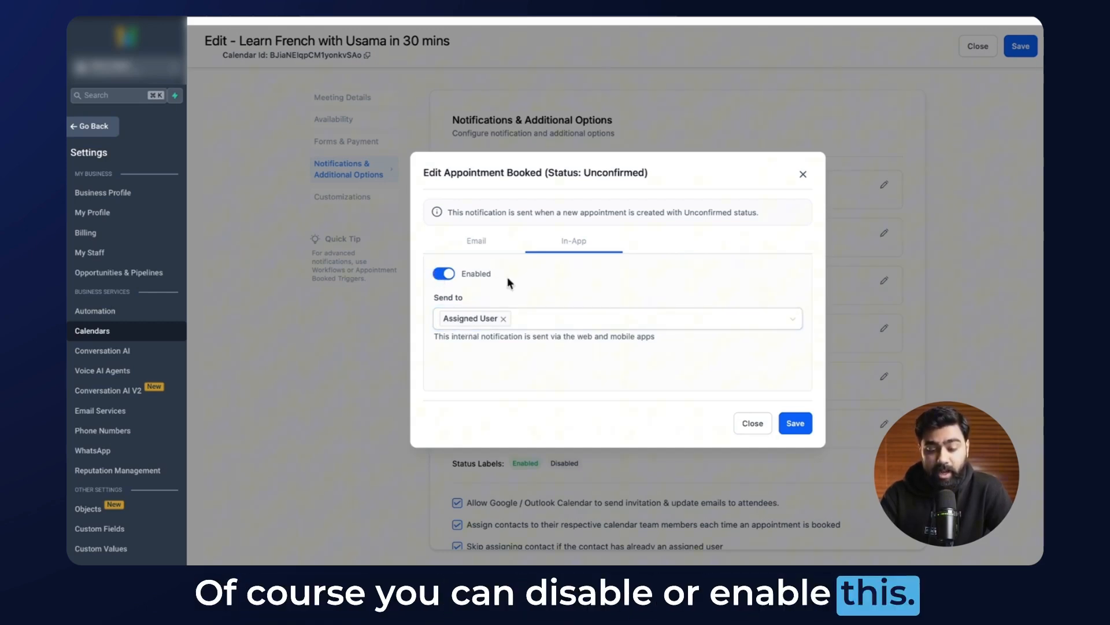
Step: Add two extra users to the unconfirmed-booking in-app Send to field and save
left_click(637, 318)
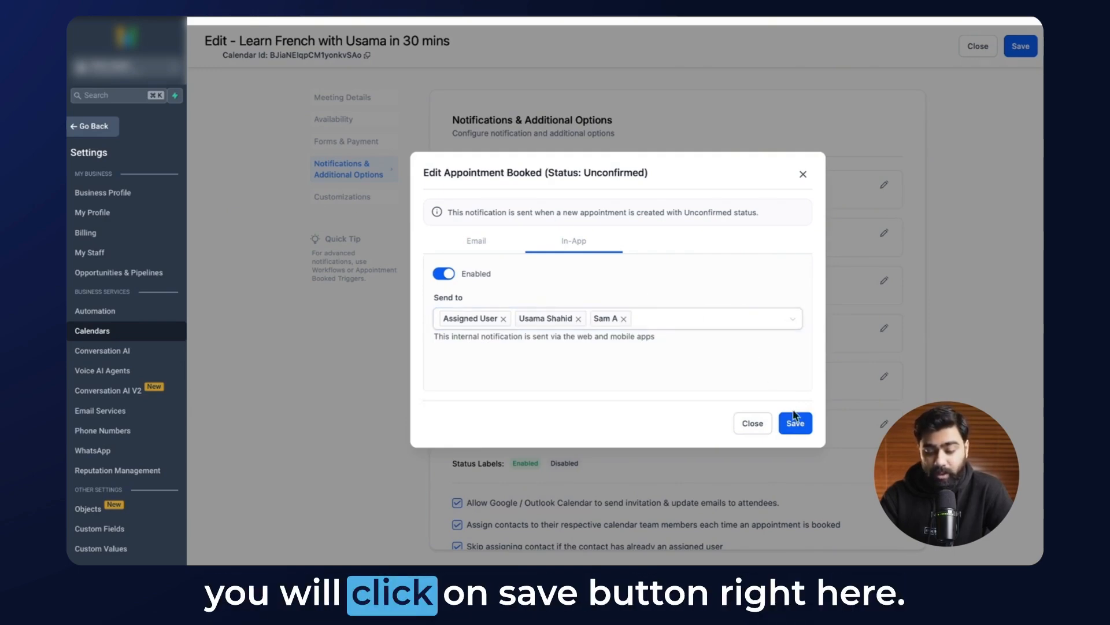
left_click(795, 424)
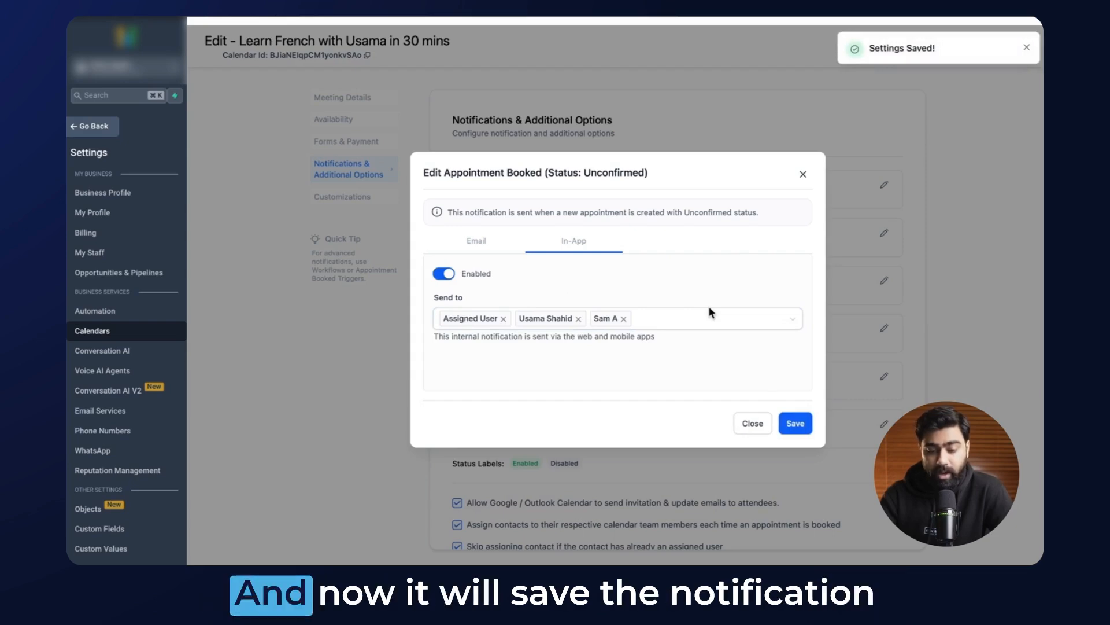
mouse_move(802, 183)
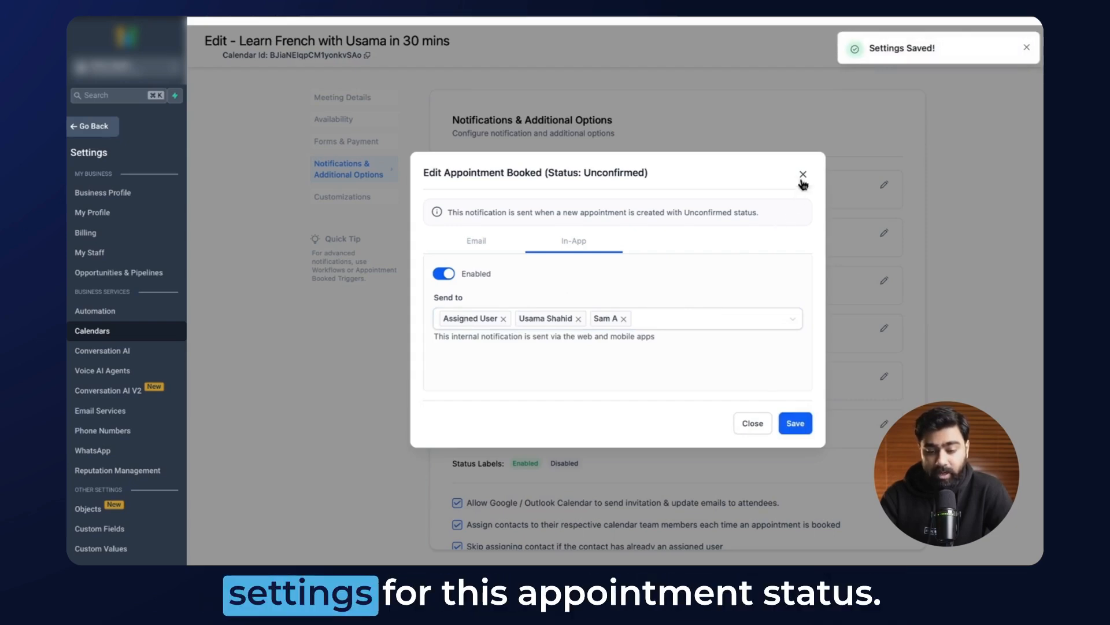
left_click(802, 174)
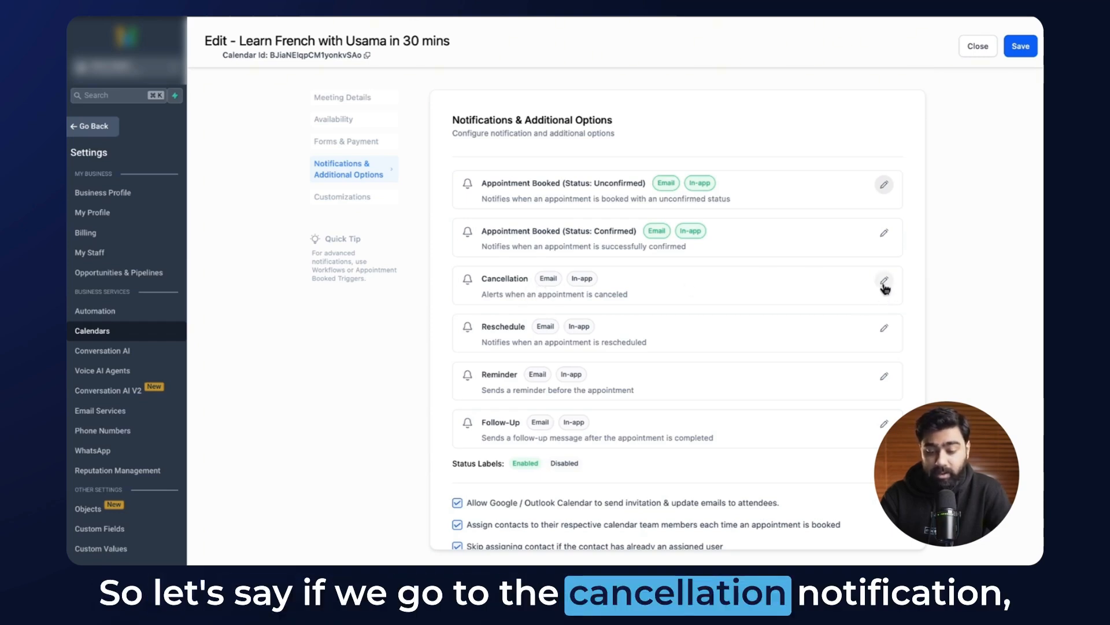
Step: Enable the Cancellation email notification, review its recipients and save
left_click(883, 285)
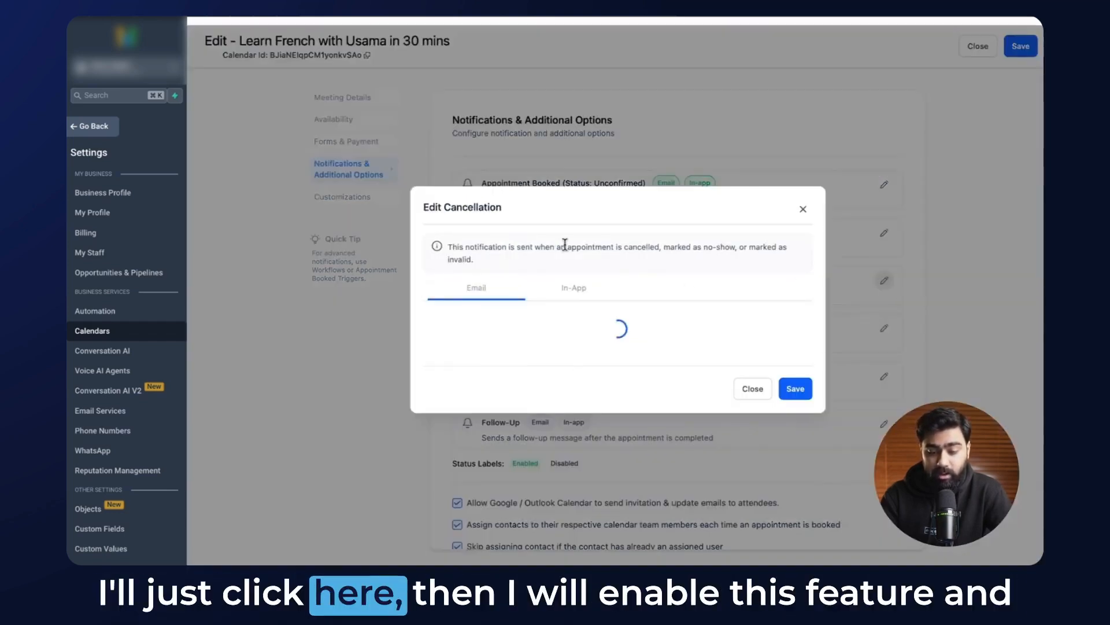
left_click(434, 264)
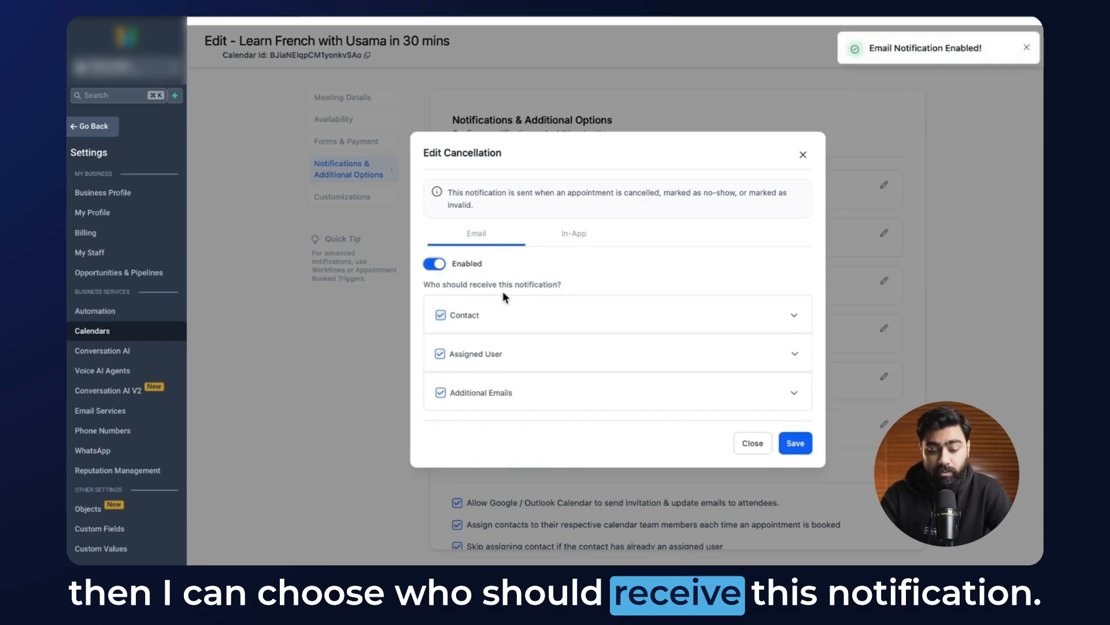
mouse_move(487, 320)
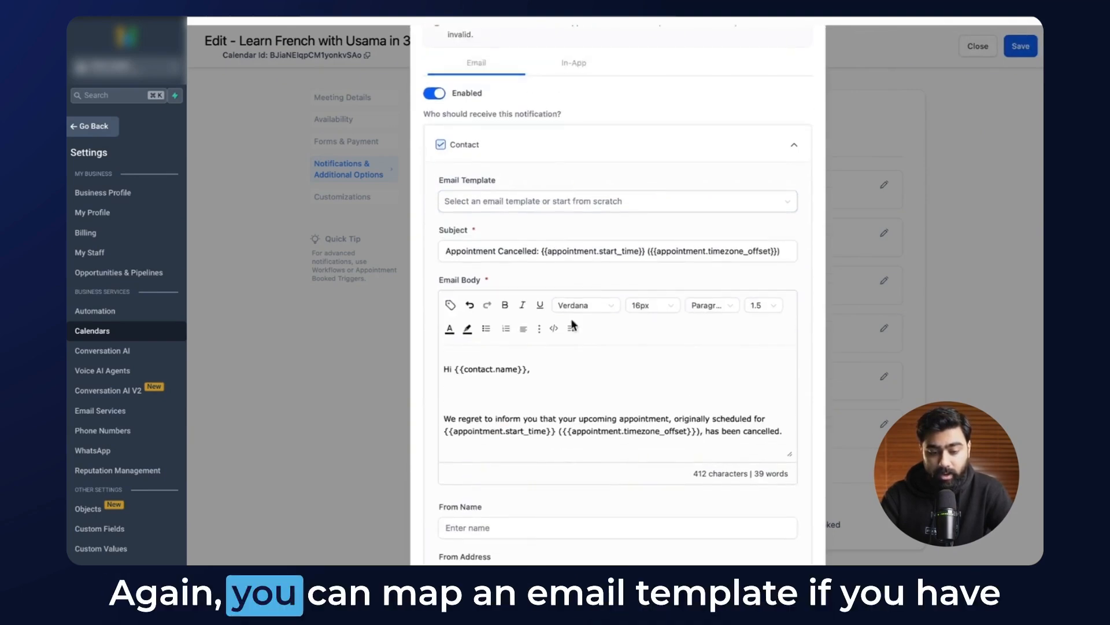
mouse_move(692, 163)
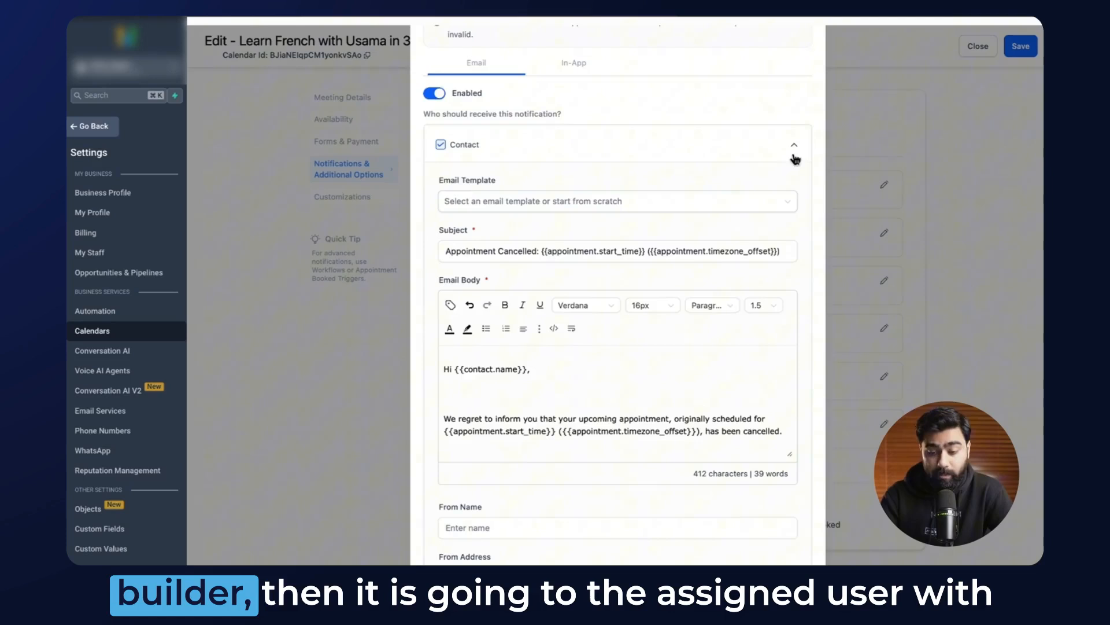
left_click(793, 145)
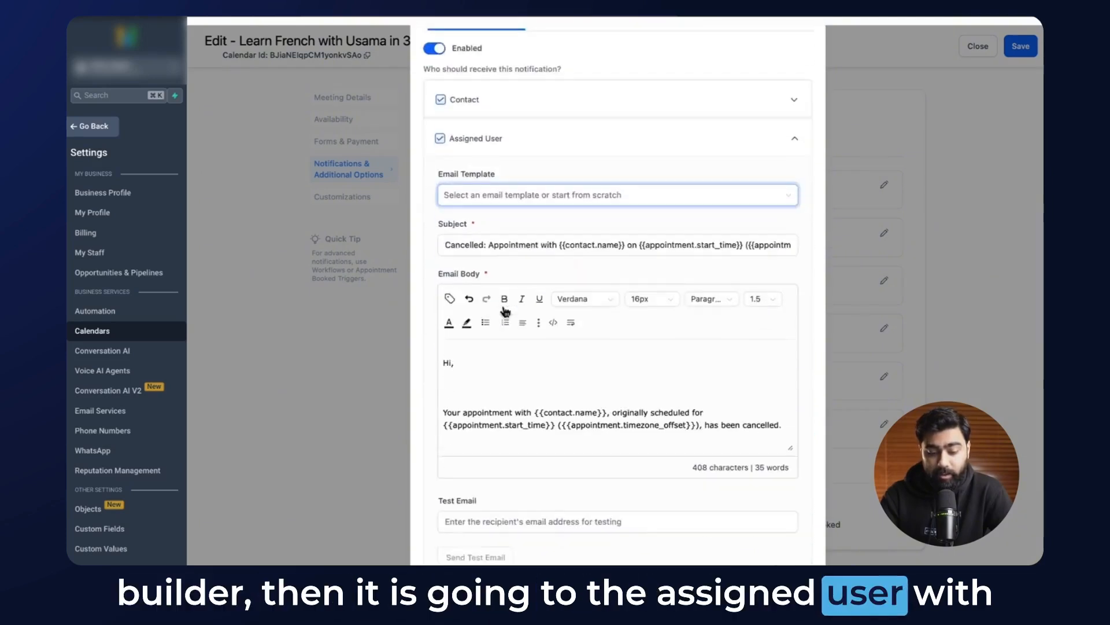
scroll("down", 3)
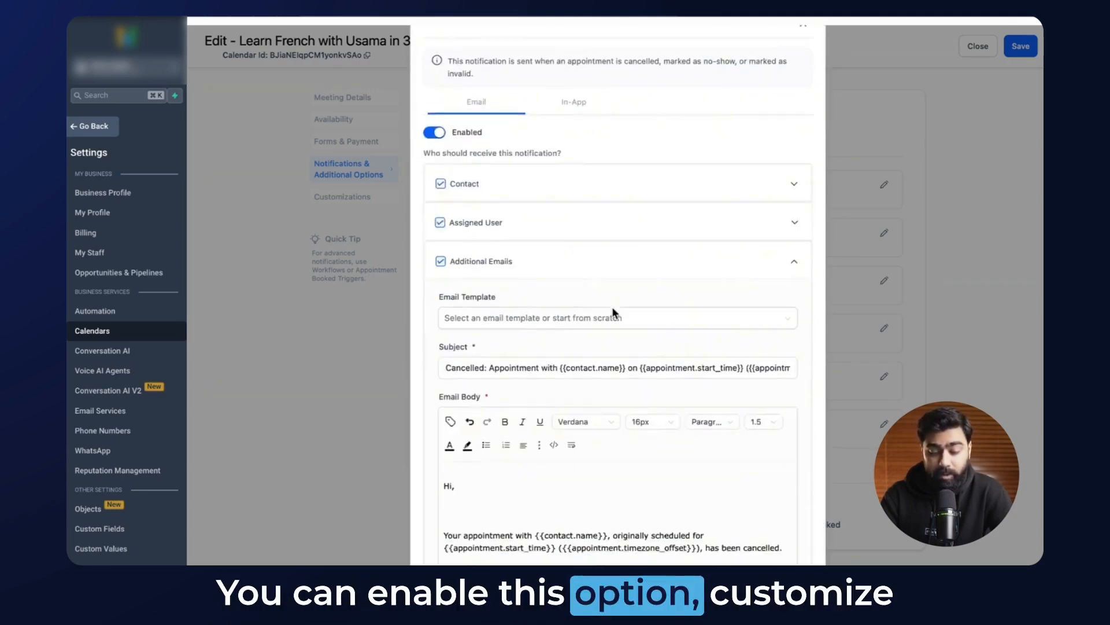
scroll("down", 3)
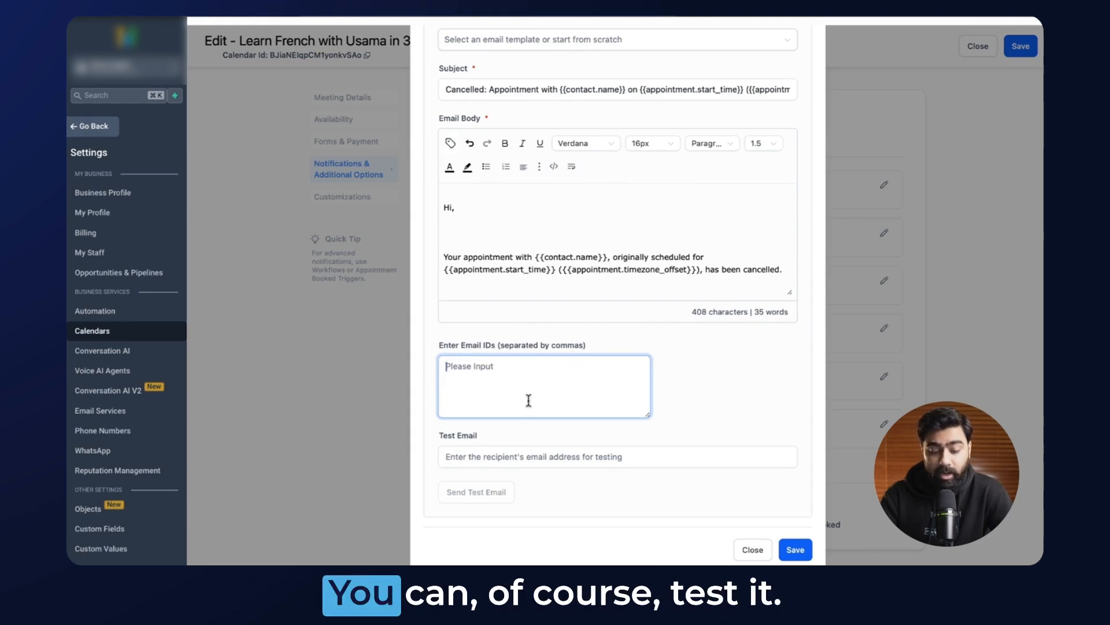
mouse_move(741, 490)
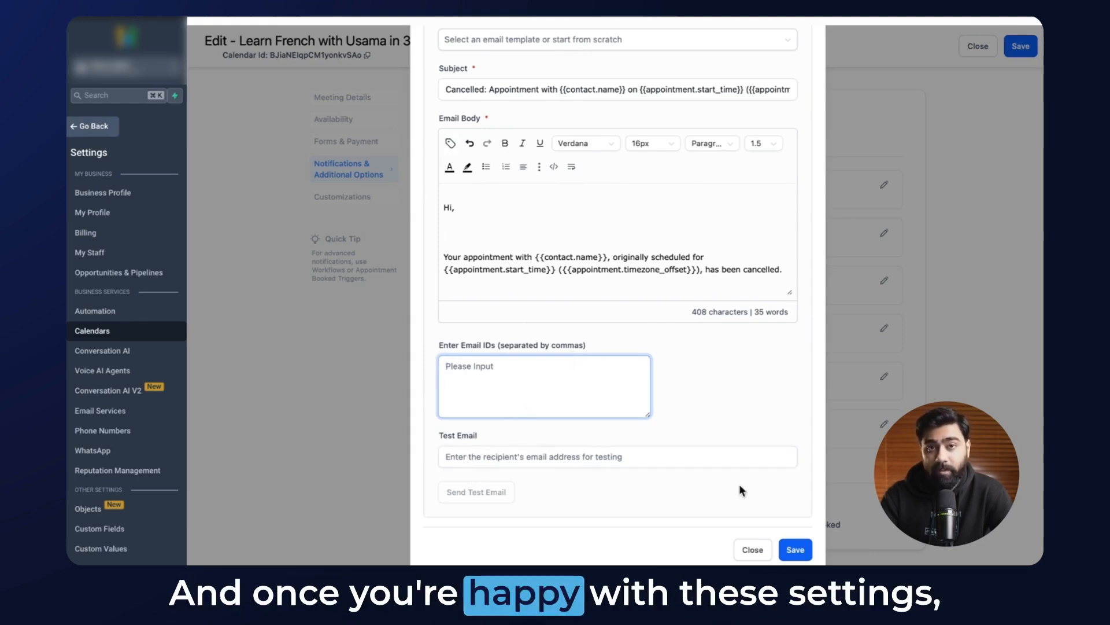
left_click(794, 548)
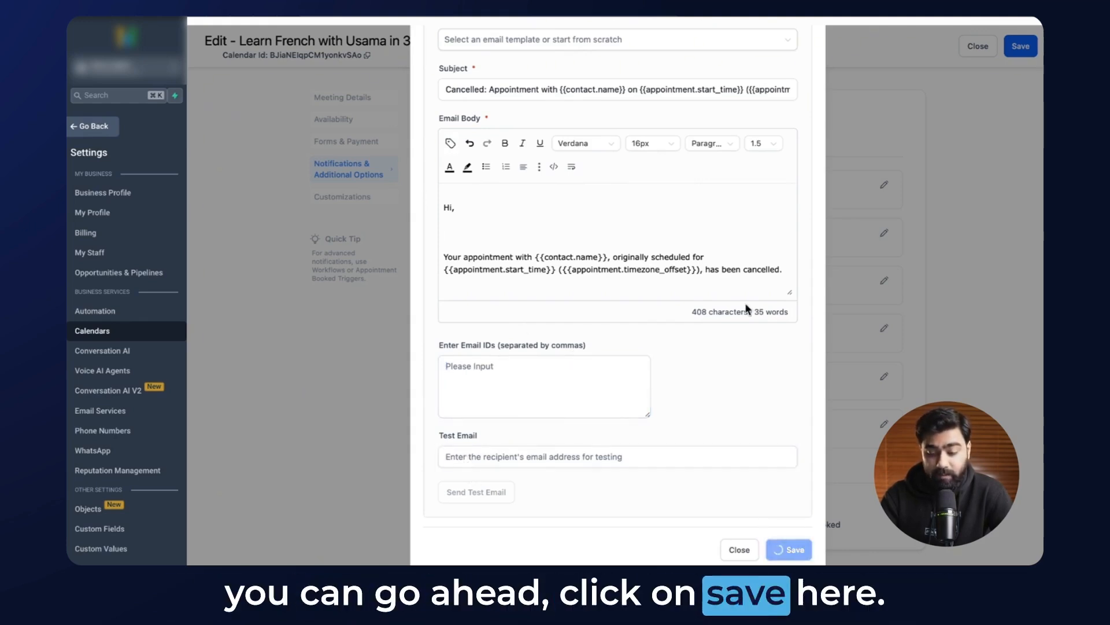
left_click(788, 548)
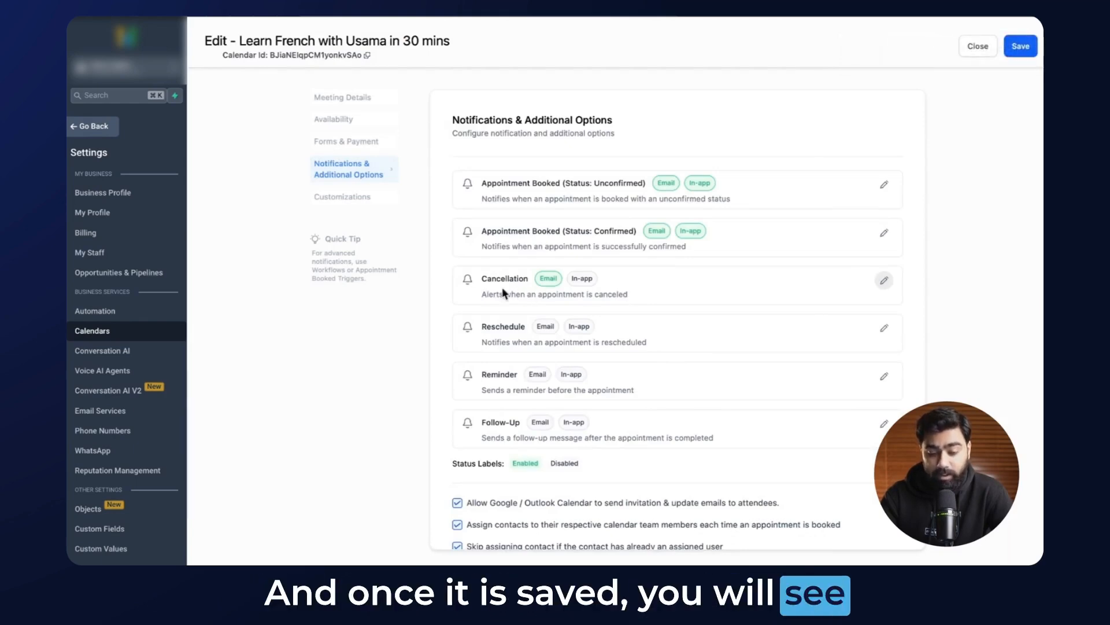